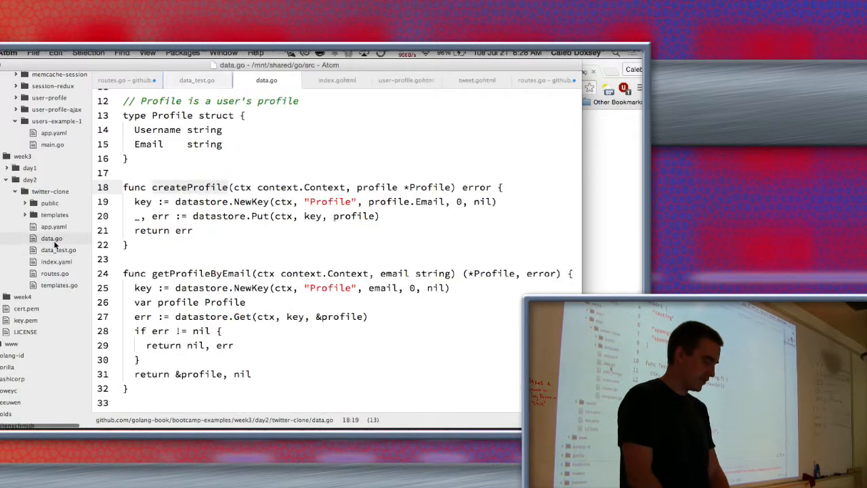
Step: Switch from data_test.go in Atom to Chrome showing the godoc appengine package list
scroll(up, 3)
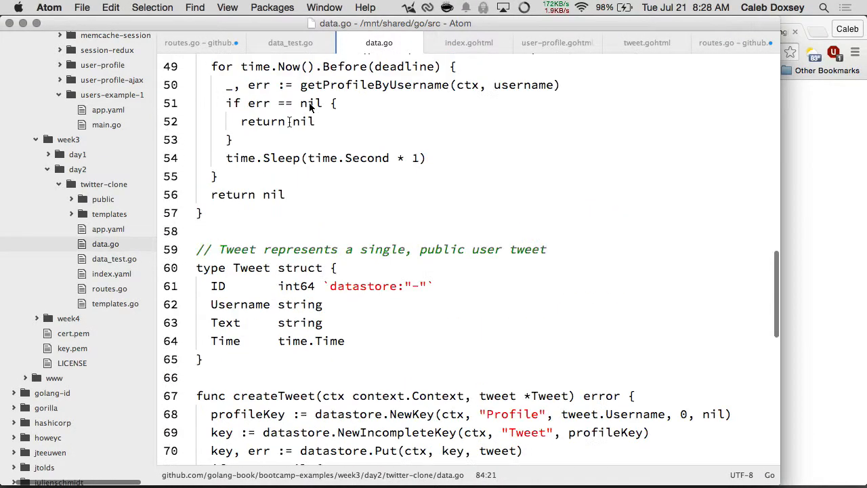
click(290, 42)
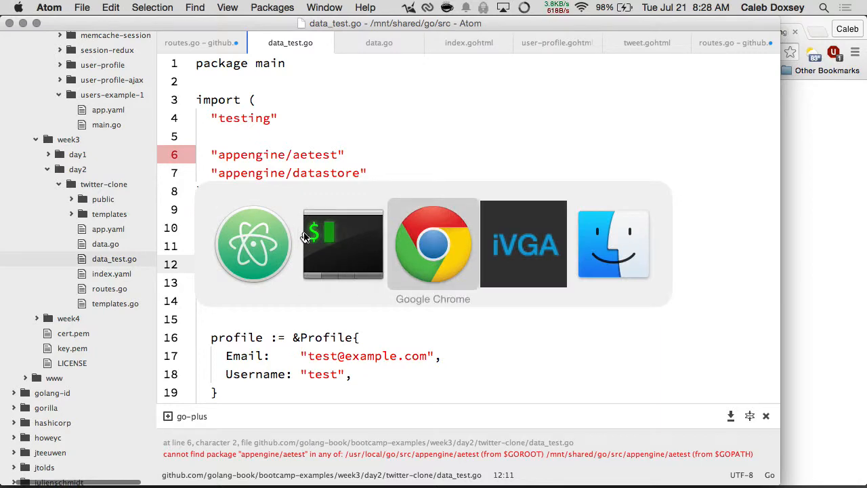
click(434, 244)
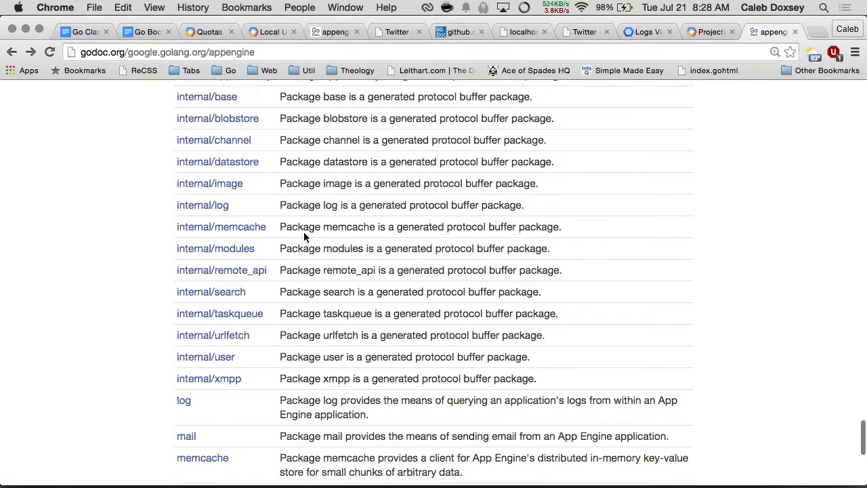